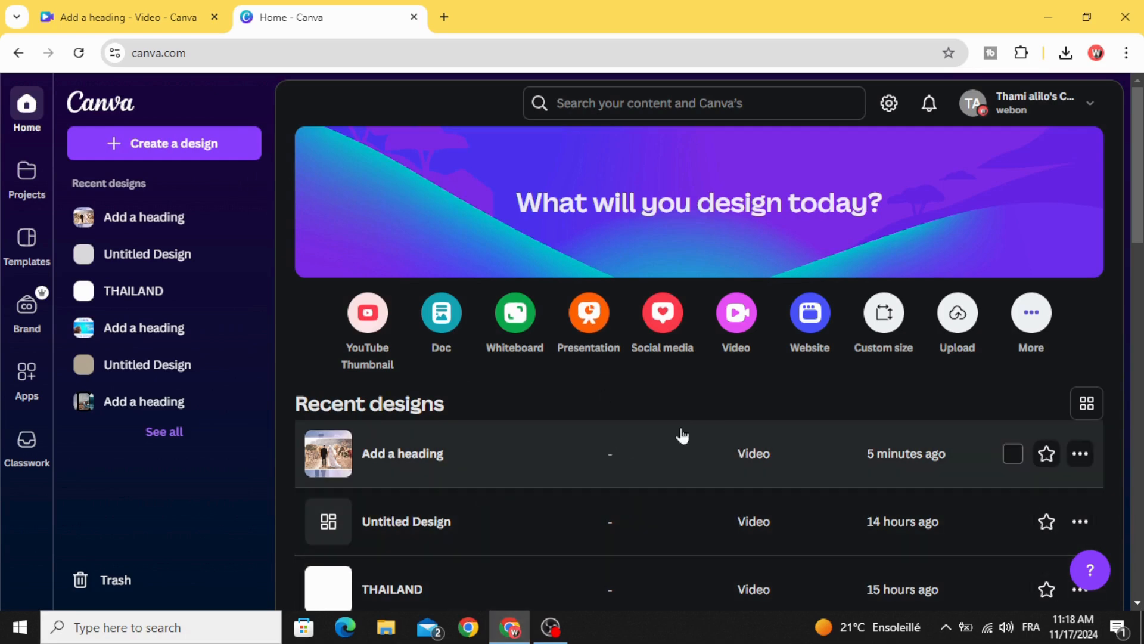
Create a new Video (1080p) design from the Canva home page.
left_click(163, 143)
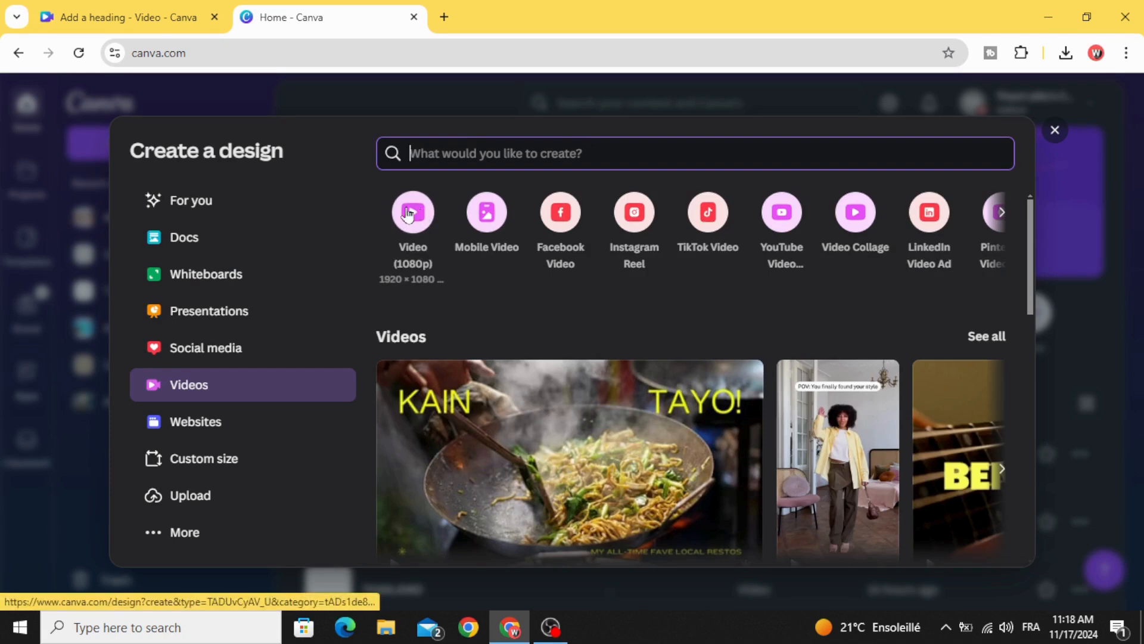
left_click(411, 212)
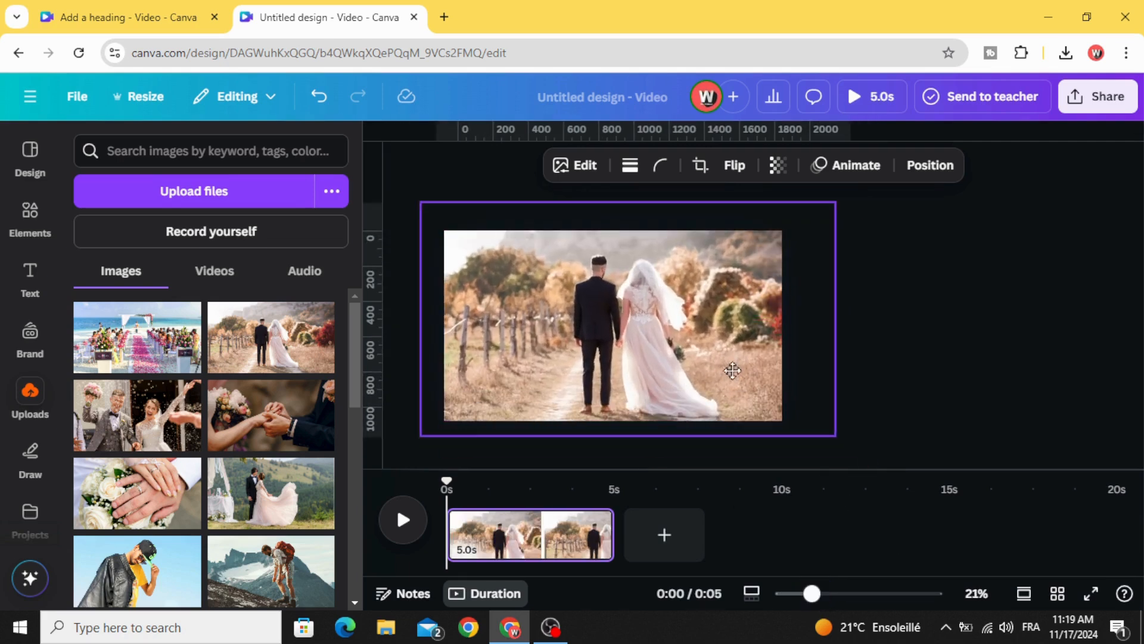
Give the couple-walking photo a Breathe animation set to scale out.
left_click_drag(836, 437, 884, 465)
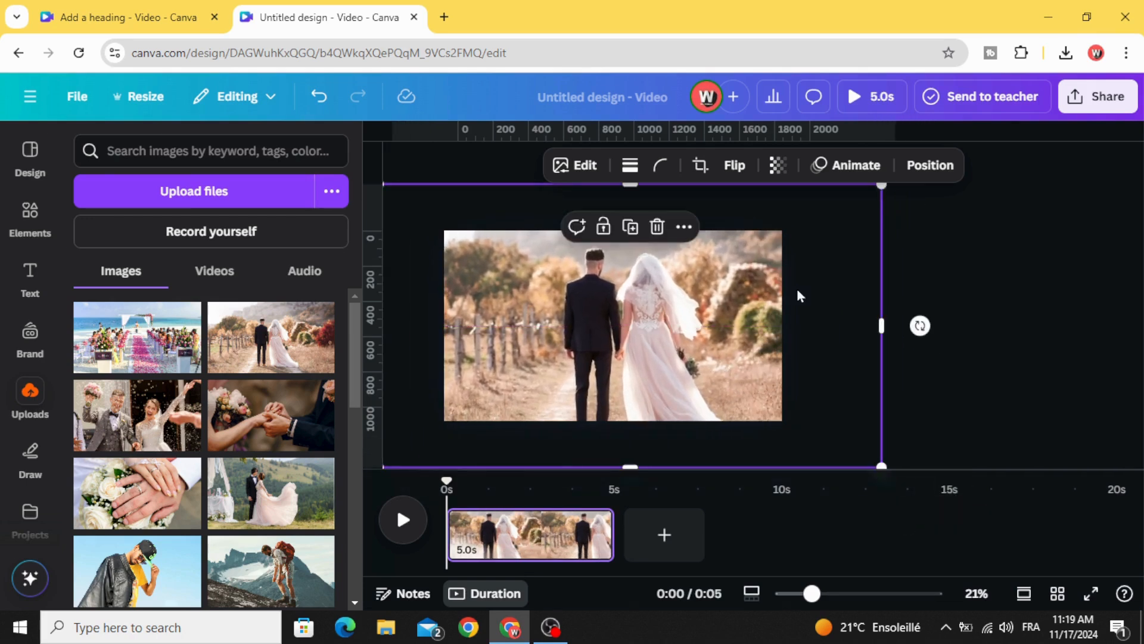
left_click(854, 166)
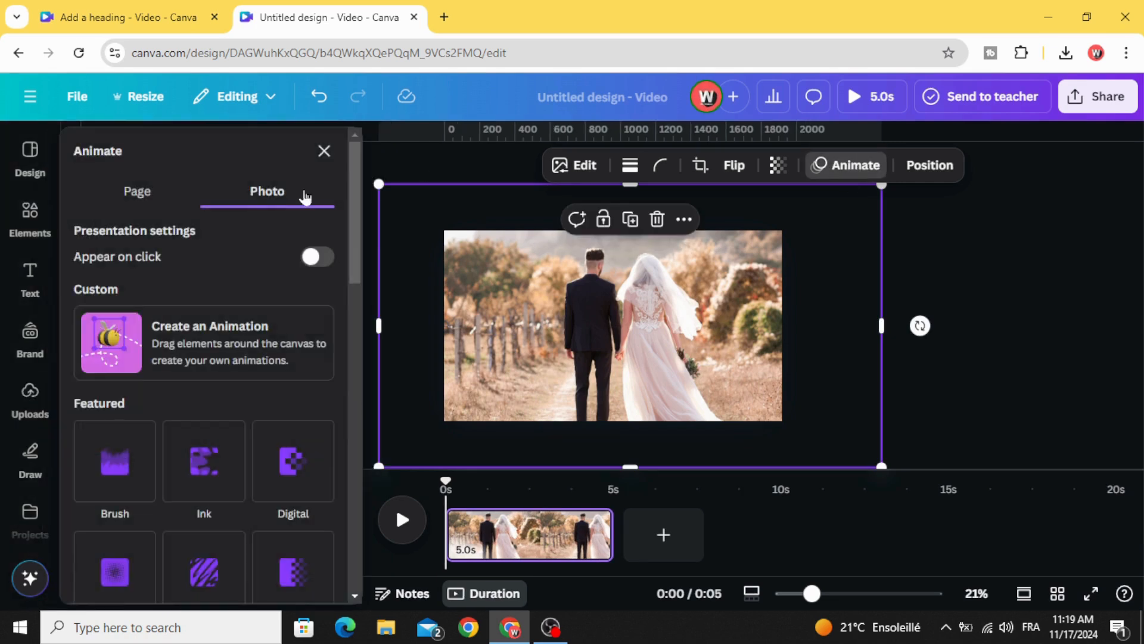
scroll("down", 3)
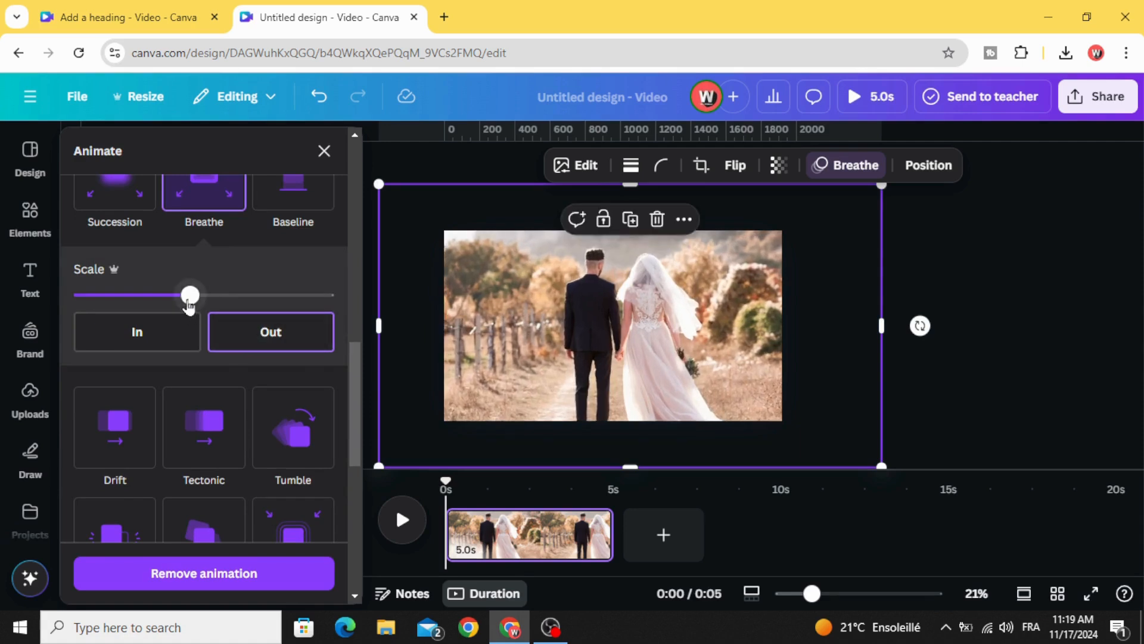
left_click_drag(189, 295, 325, 295)
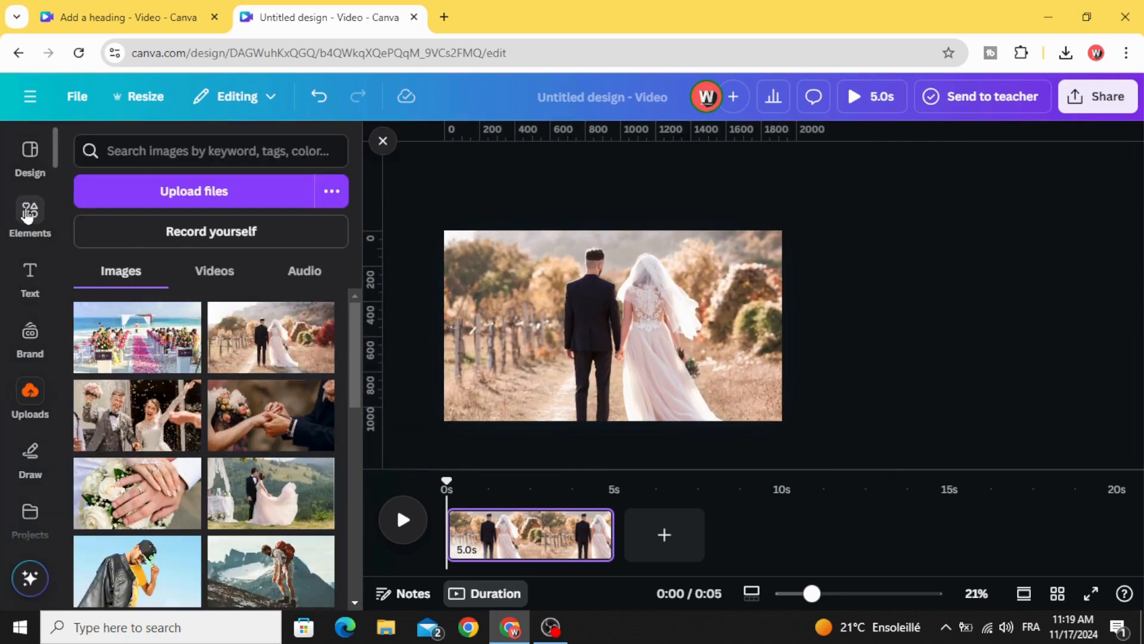
Add the bluish lens flare video from Elements and stretch it over the whole page.
left_click(30, 215)
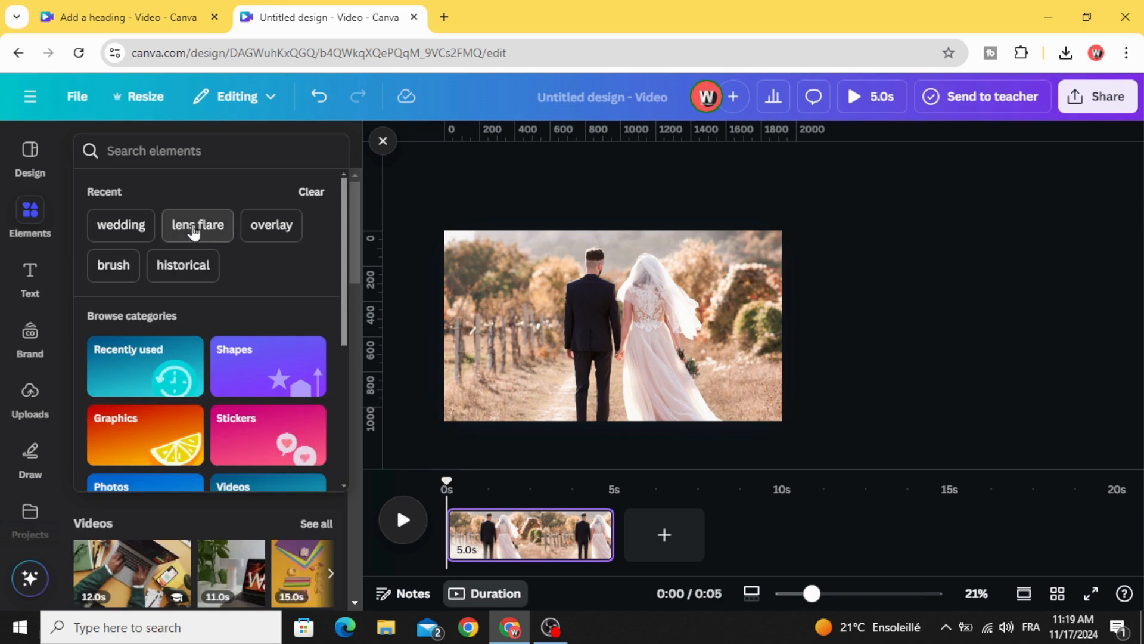
left_click(197, 225)
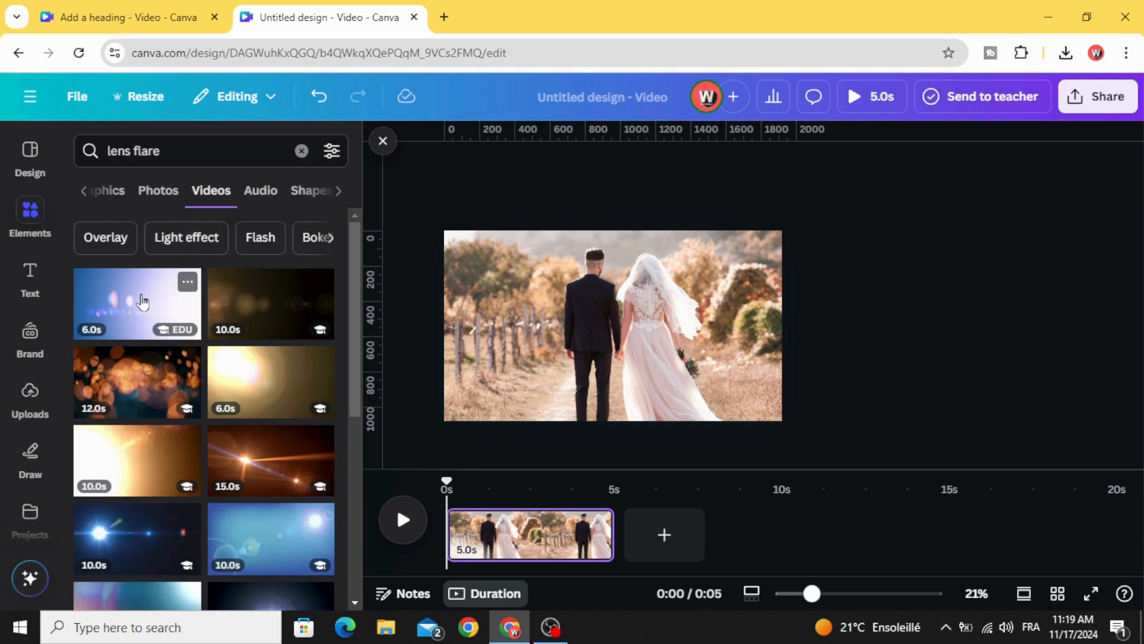
left_click(137, 303)
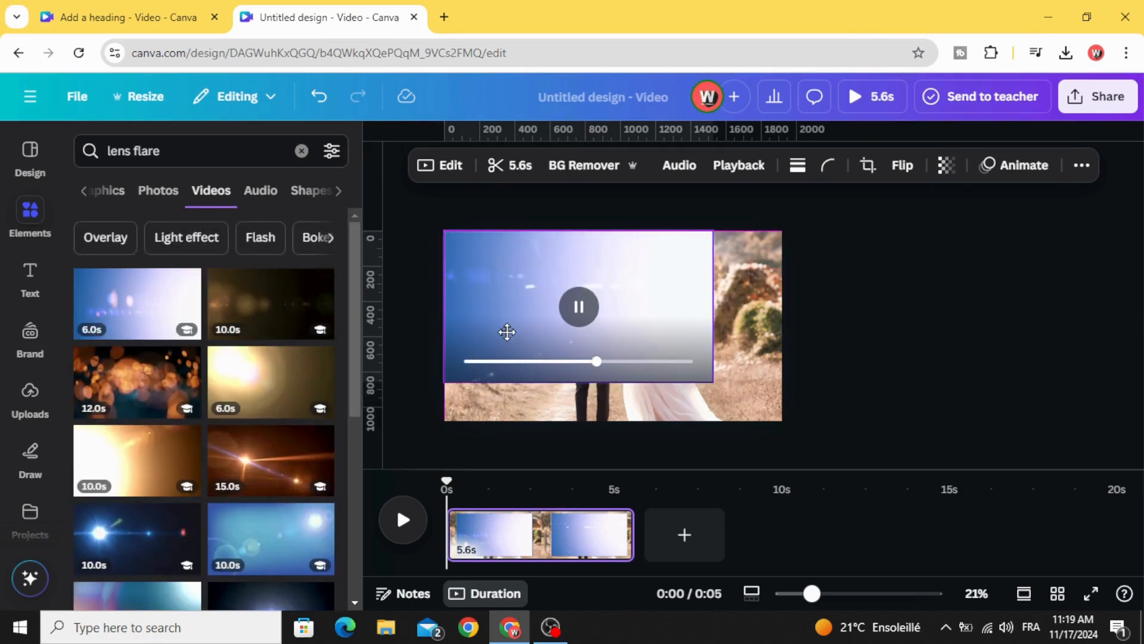
left_click_drag(712, 381, 770, 413)
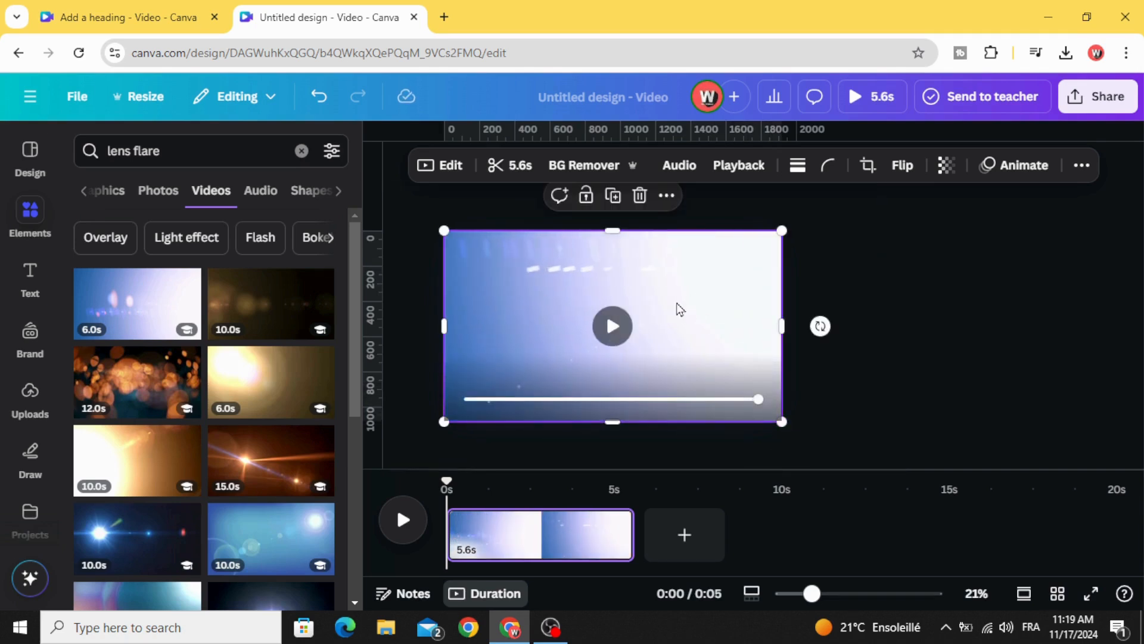
mouse_move(947, 165)
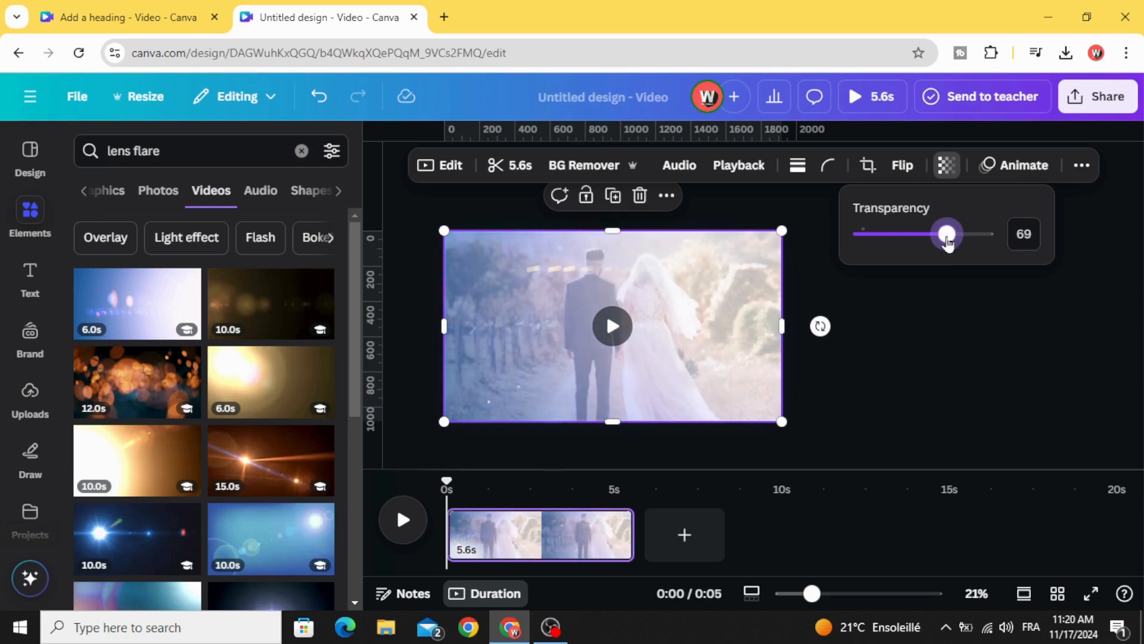
Lower the lens flare overlay's transparency to 60.
left_click_drag(946, 234, 939, 234)
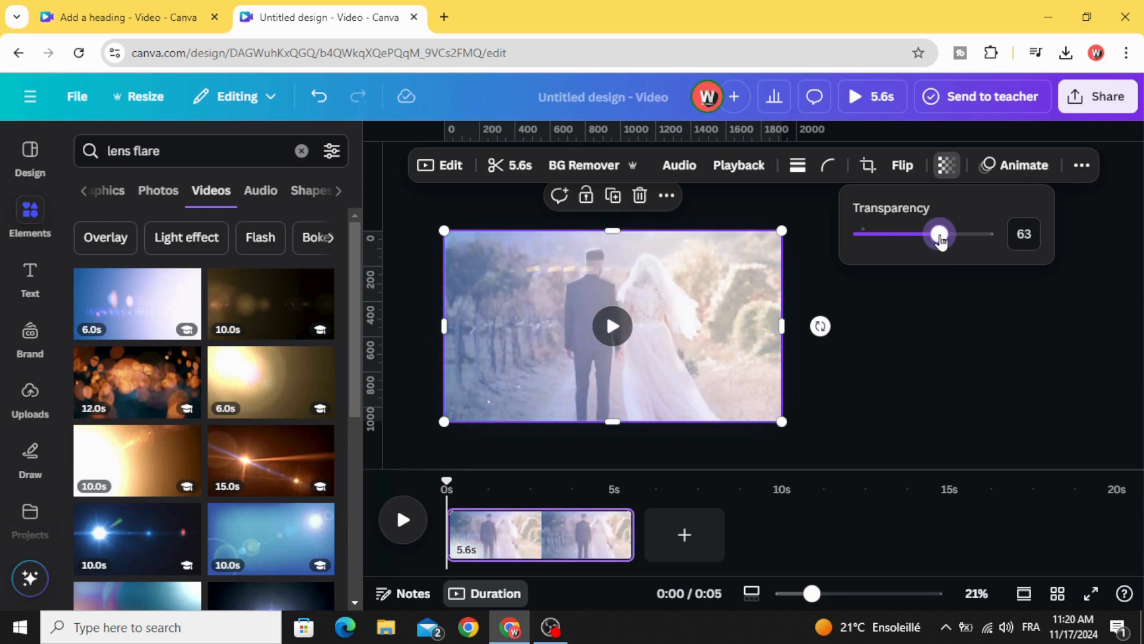
left_click_drag(940, 233, 937, 233)
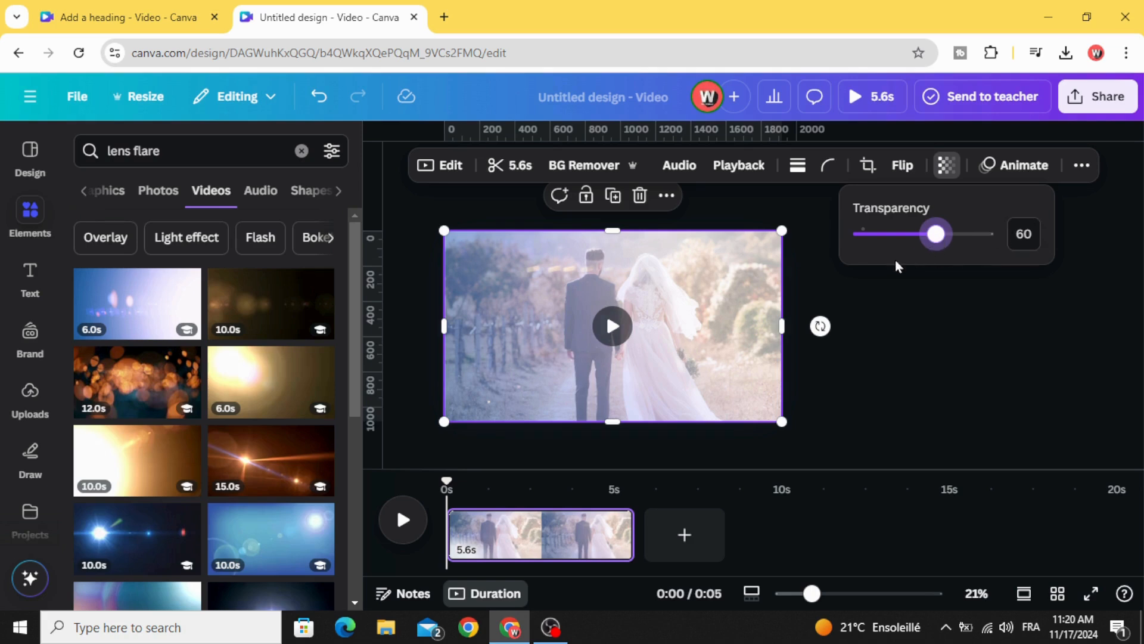
left_click(959, 282)
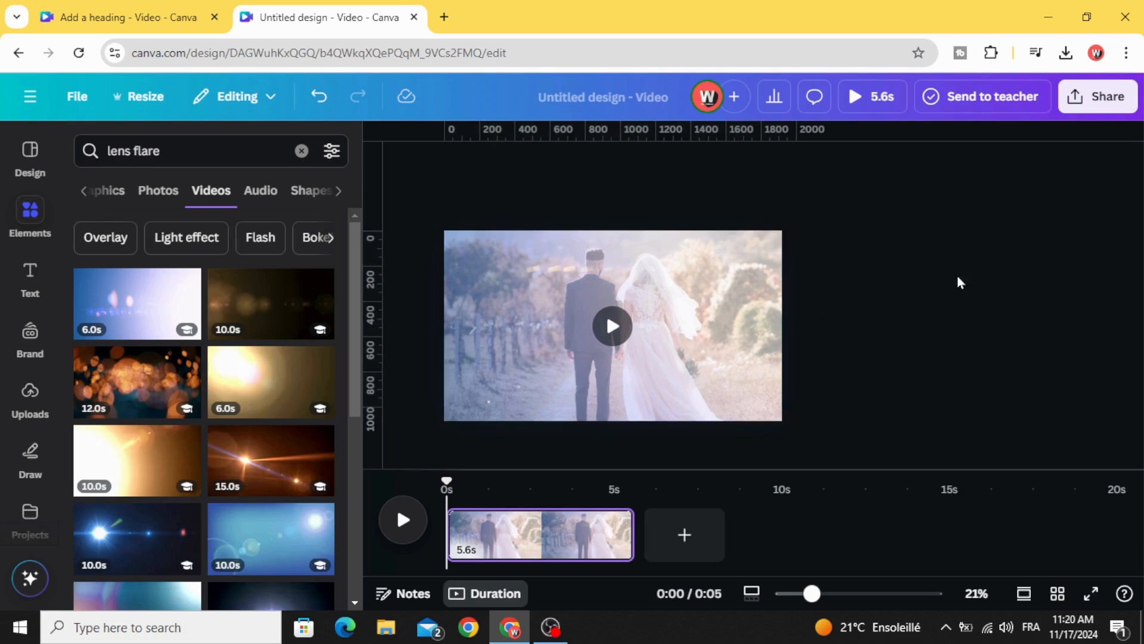
Place a second copy of the couple-walking photo from Uploads centered on the page.
left_click(30, 390)
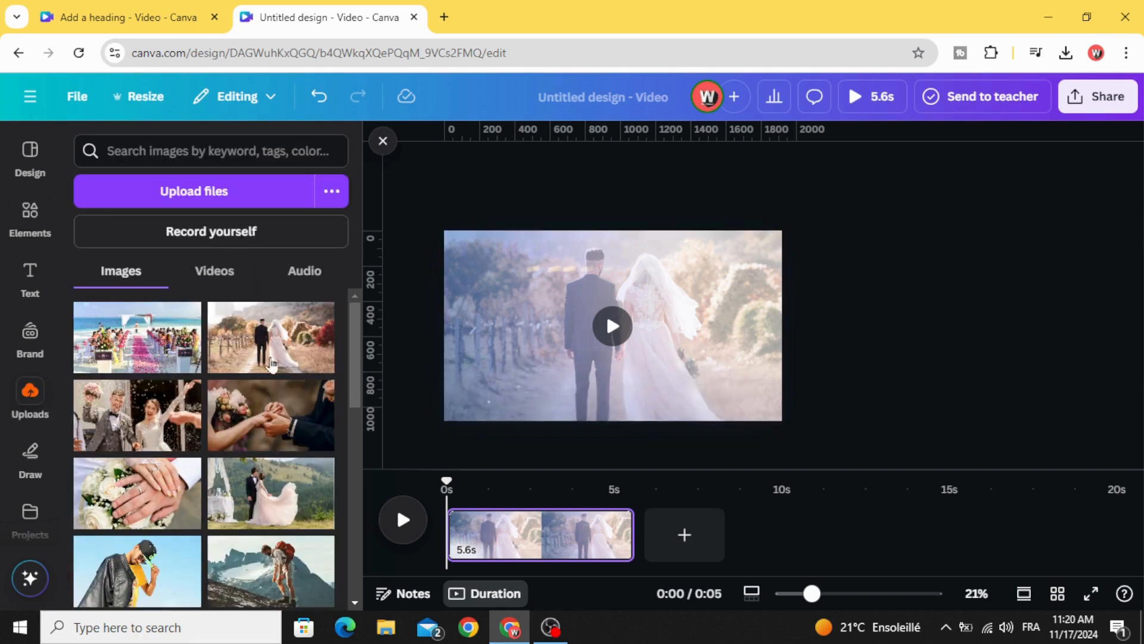
left_click(613, 325)
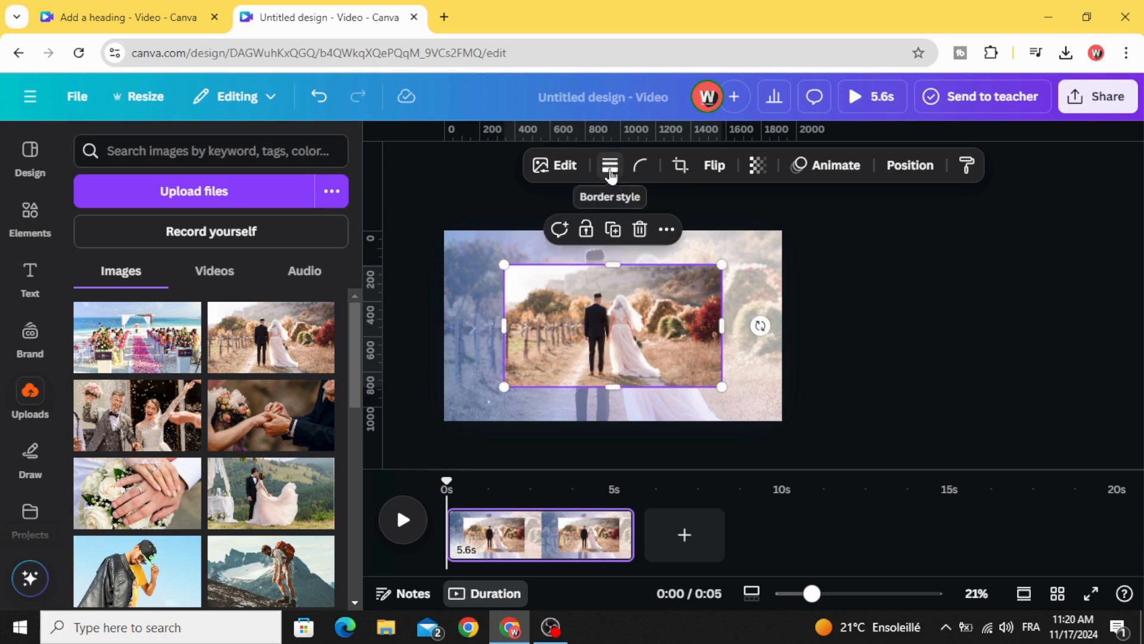
left_click(608, 166)
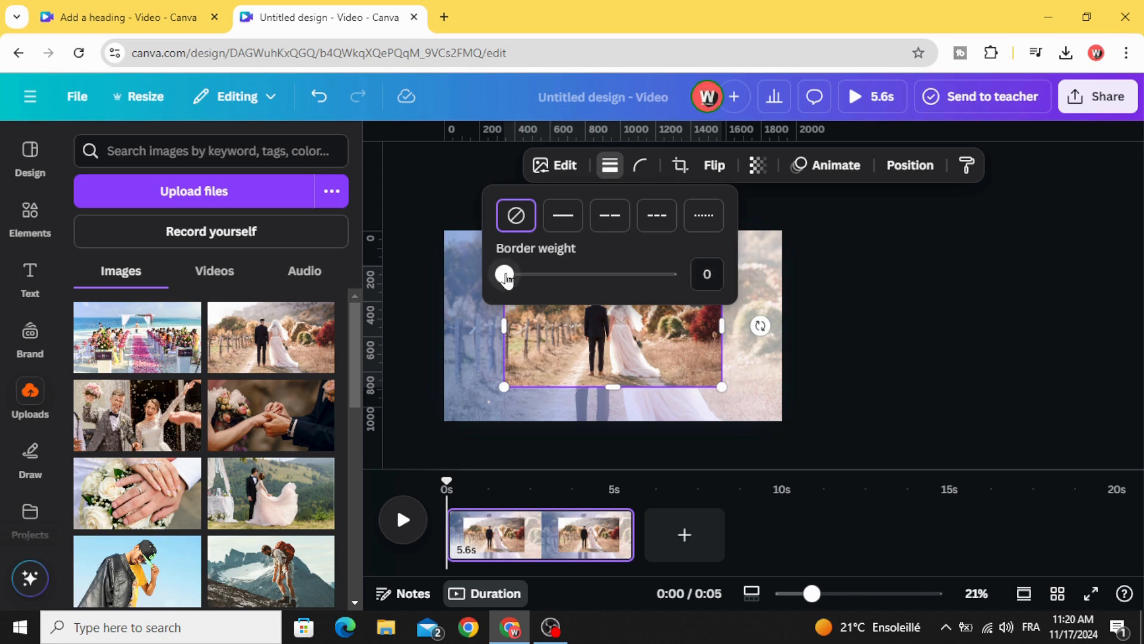
Frame the inset photo with a thick white border.
left_click_drag(503, 273, 527, 273)
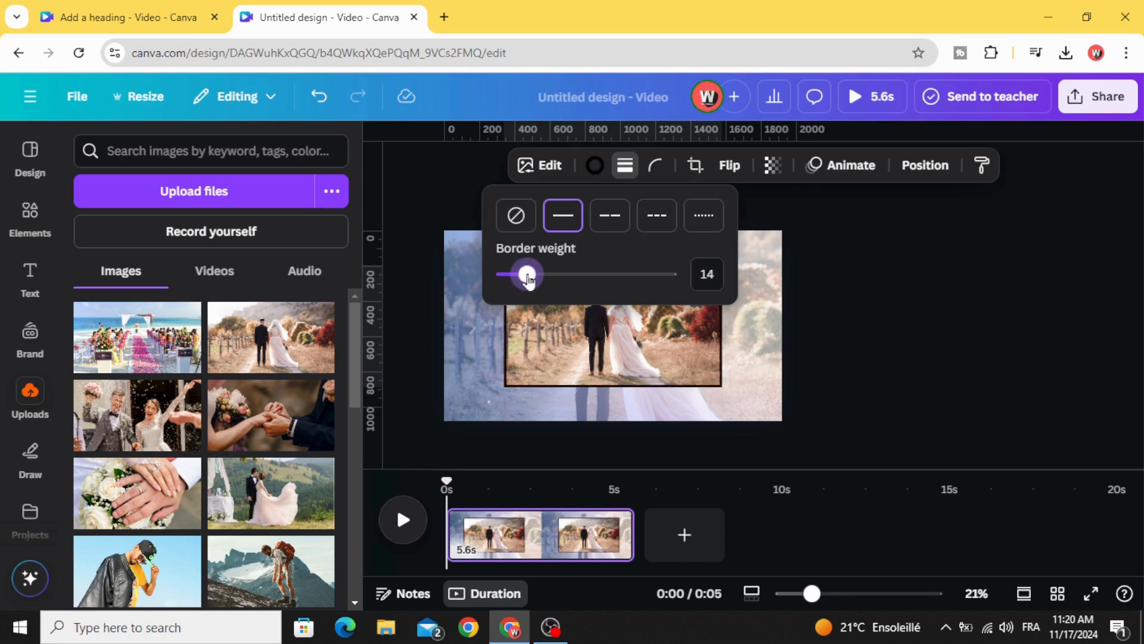
left_click_drag(525, 273, 544, 274)
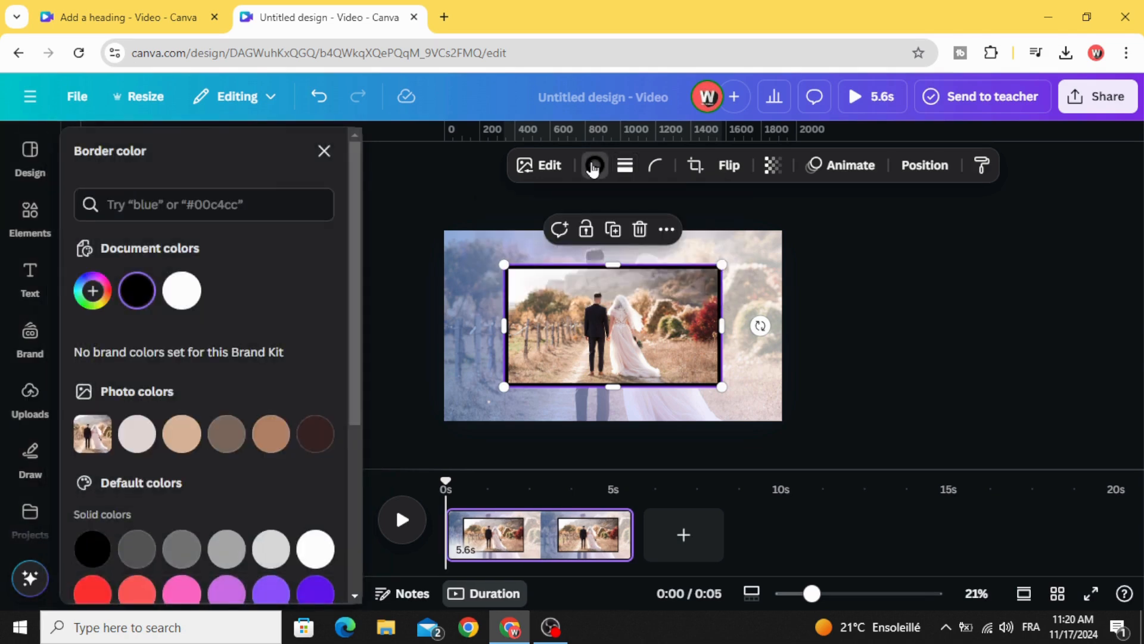
left_click(181, 290)
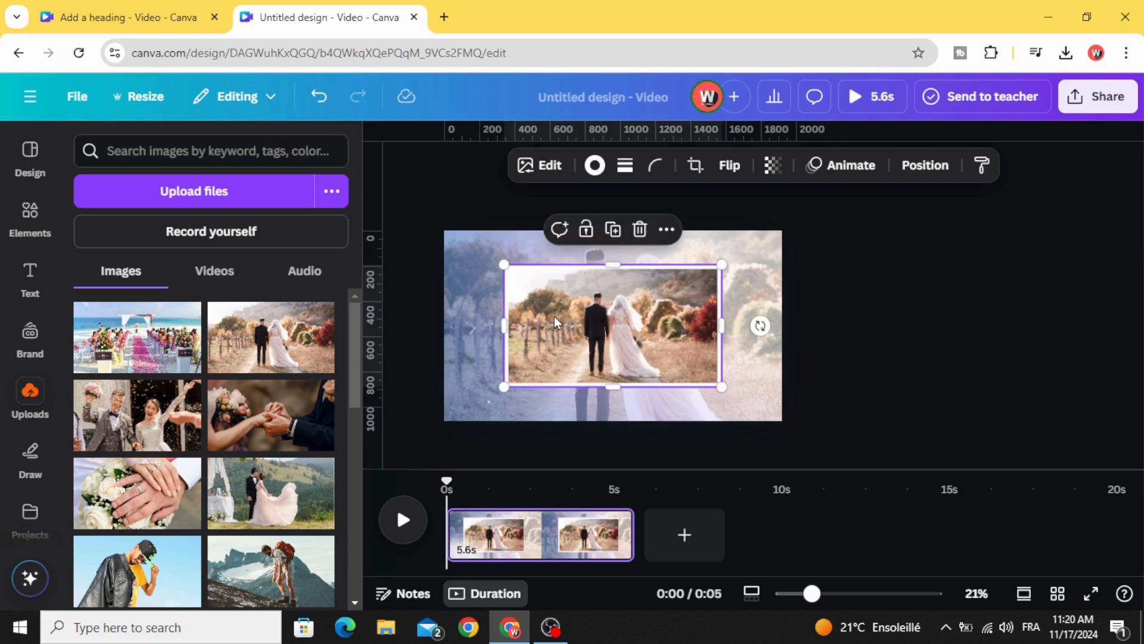
Animate the bordered photo with Ink in Splotch style on both enter and exit.
left_click(848, 165)
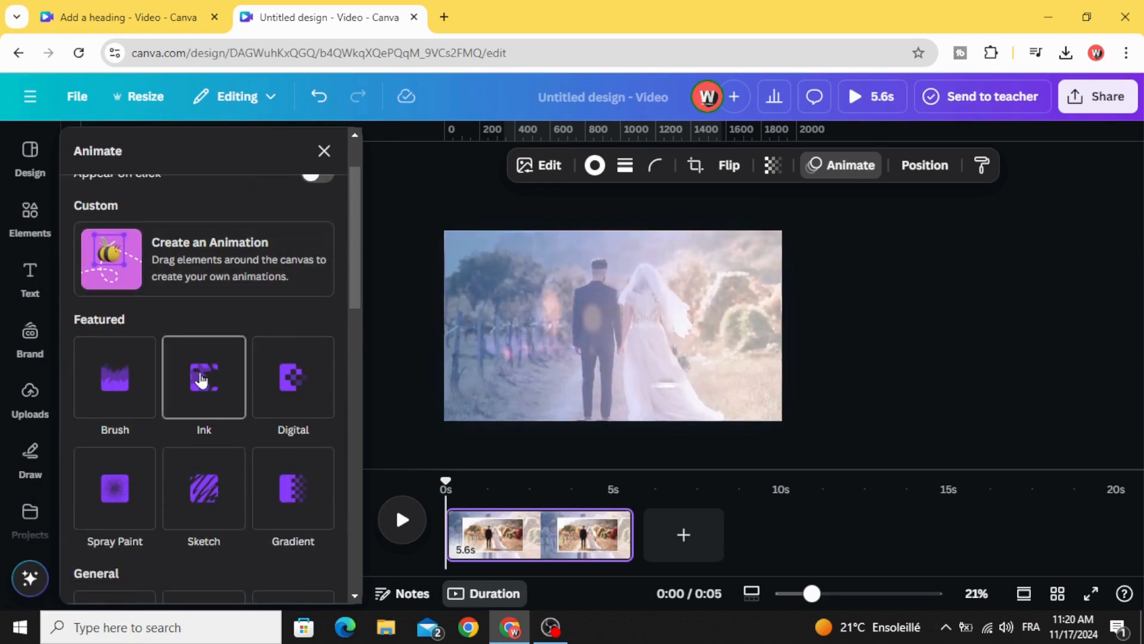
left_click(204, 377)
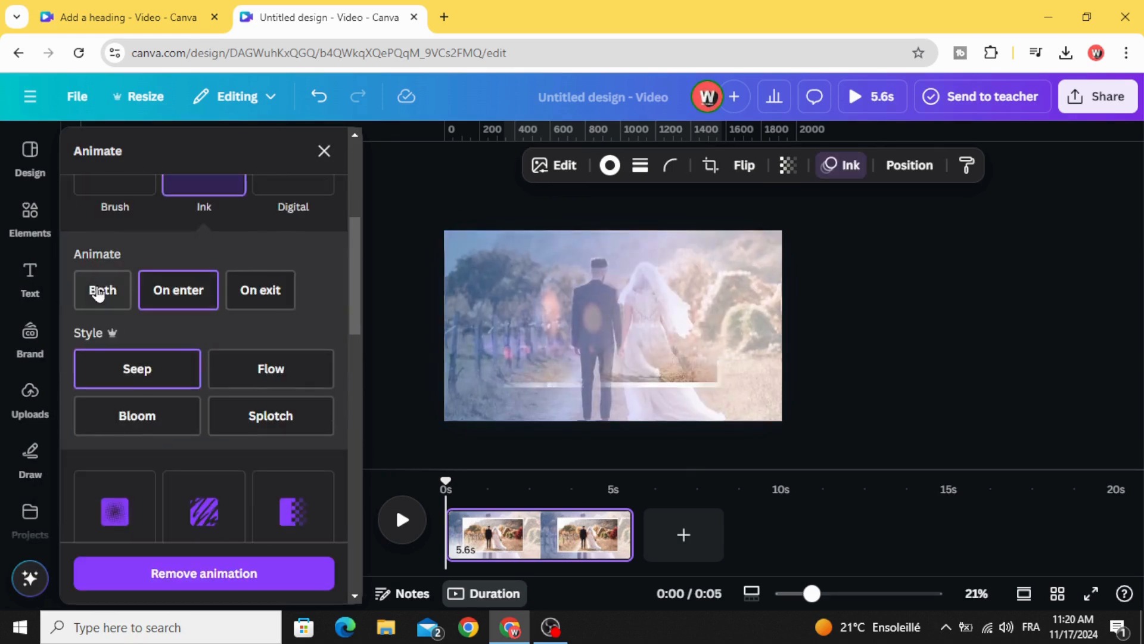
left_click(102, 290)
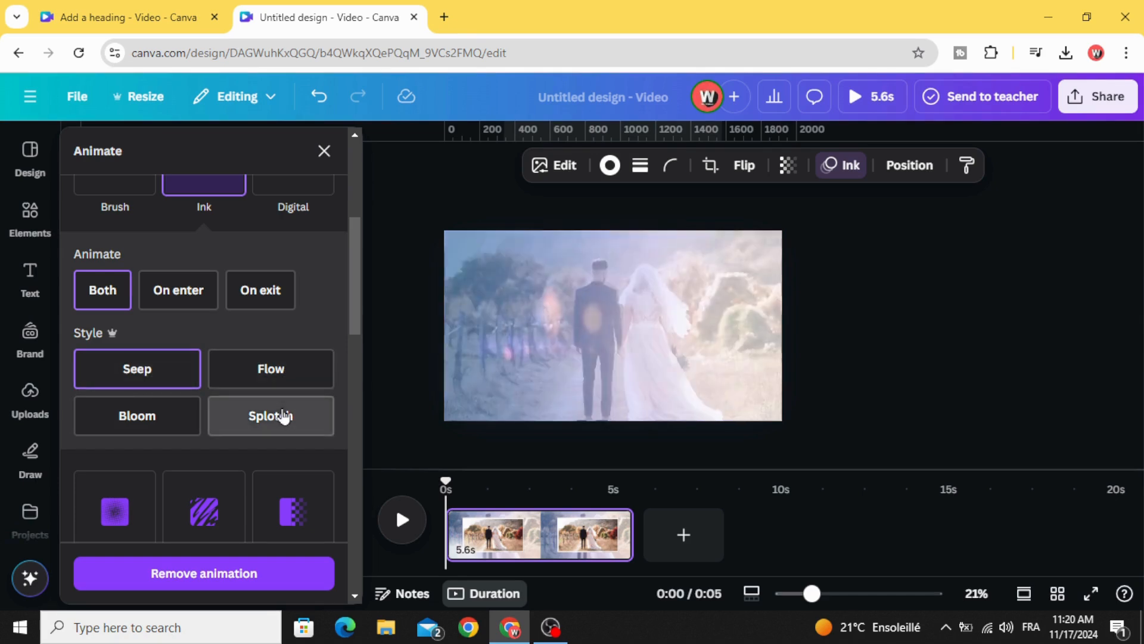
left_click(270, 415)
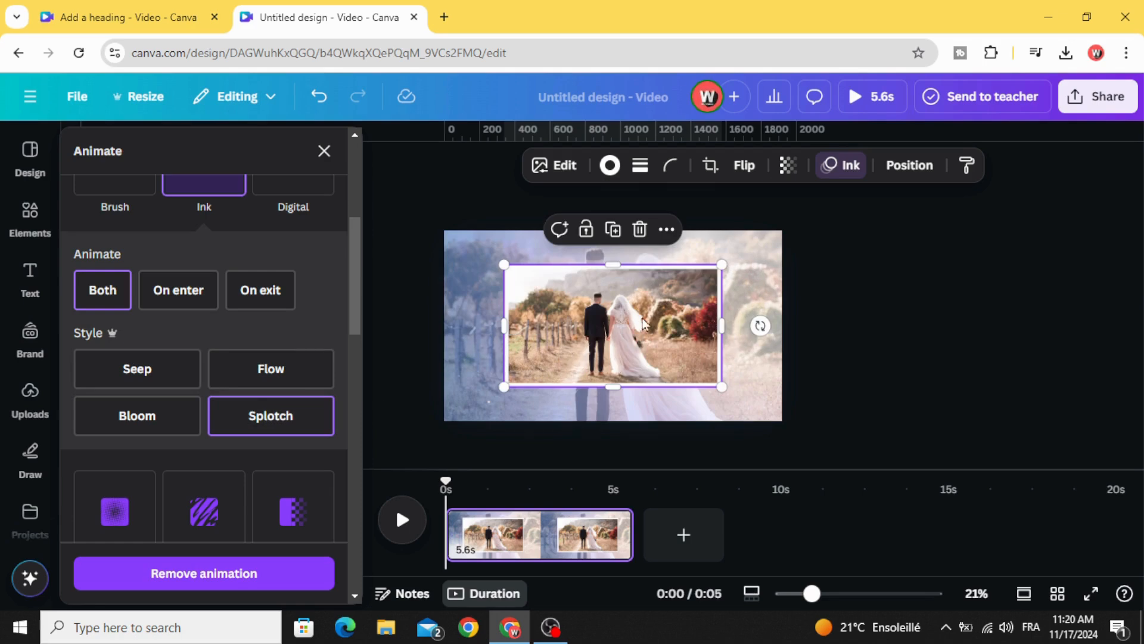
right_click(642, 325)
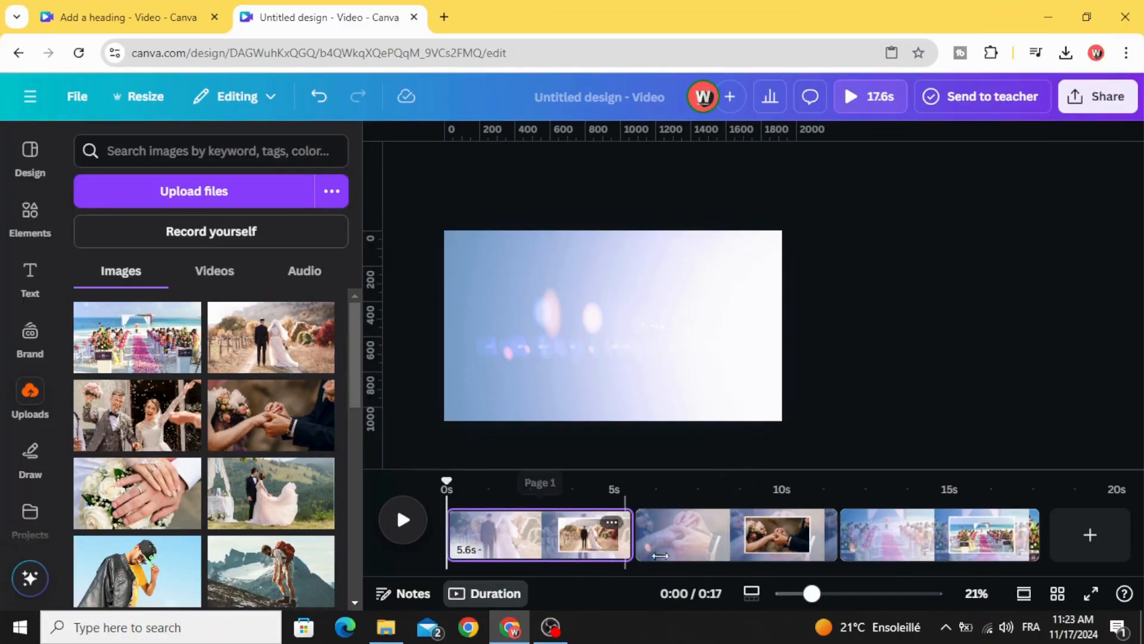
Bring up the transition options for the cut between pages 1 and 2.
left_click(734, 534)
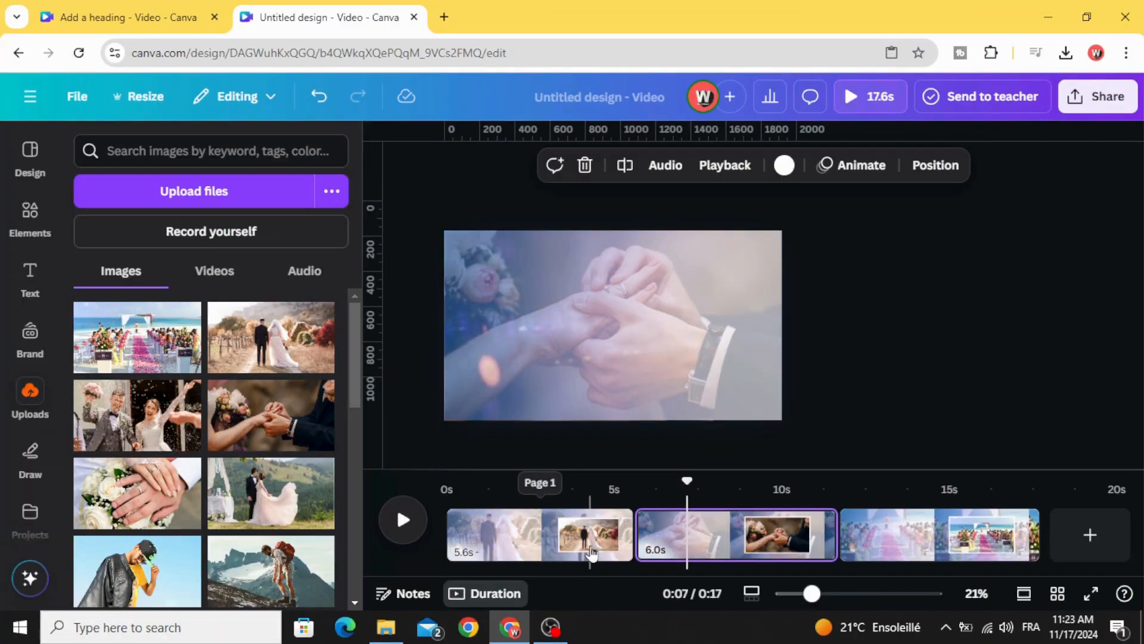
left_click(536, 534)
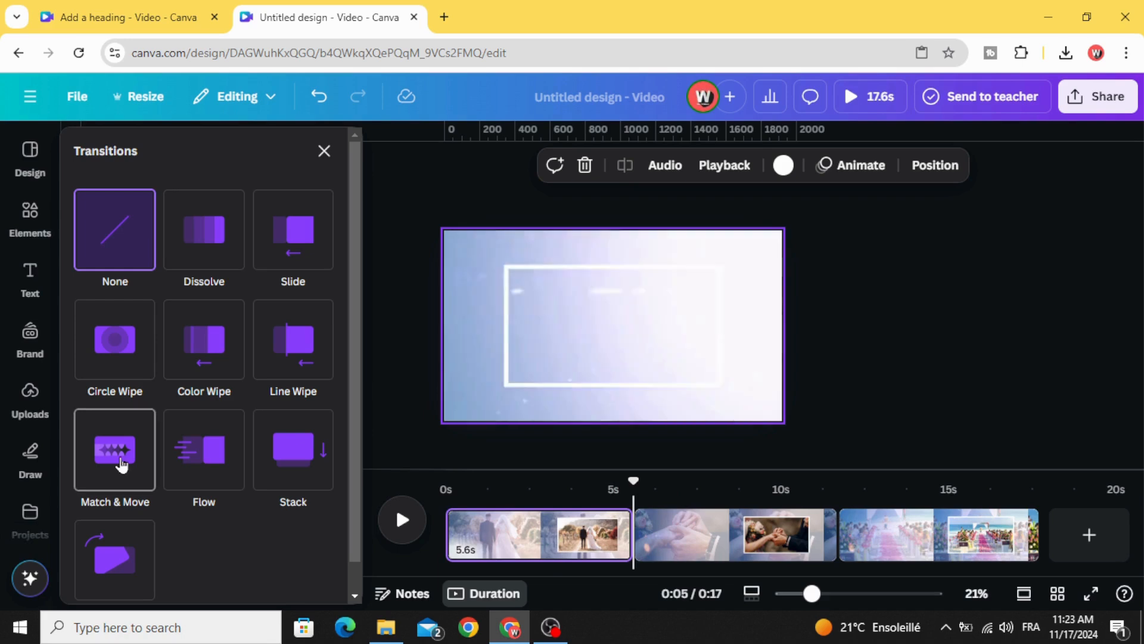
Apply a 2-second Match & Move transition between all pages and play the video back.
left_click(114, 449)
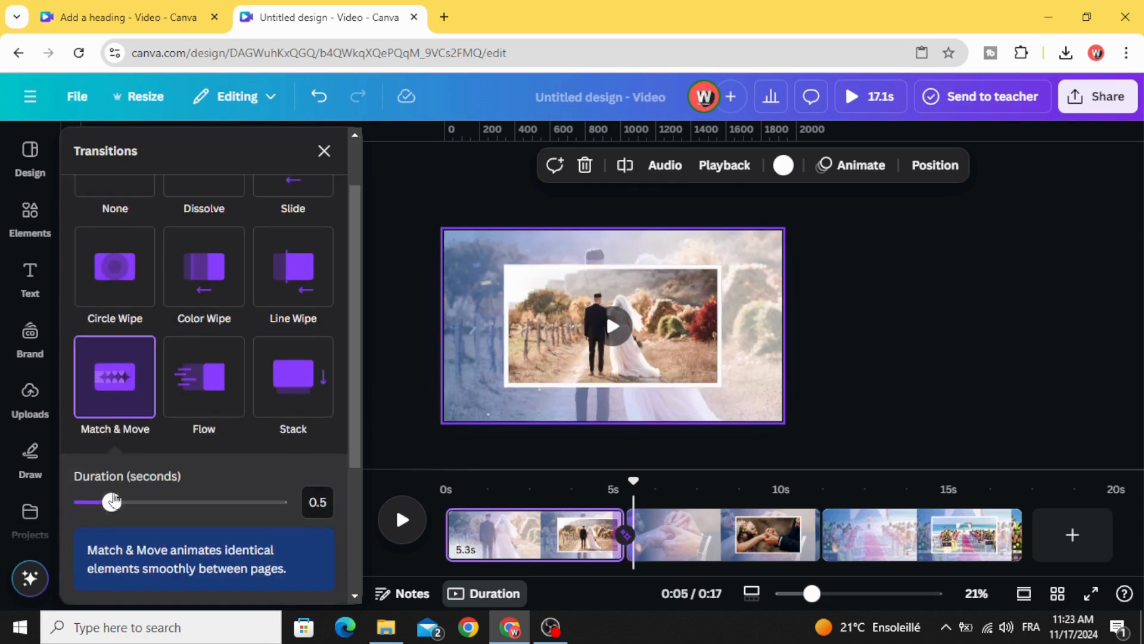
left_click_drag(110, 501, 169, 501)
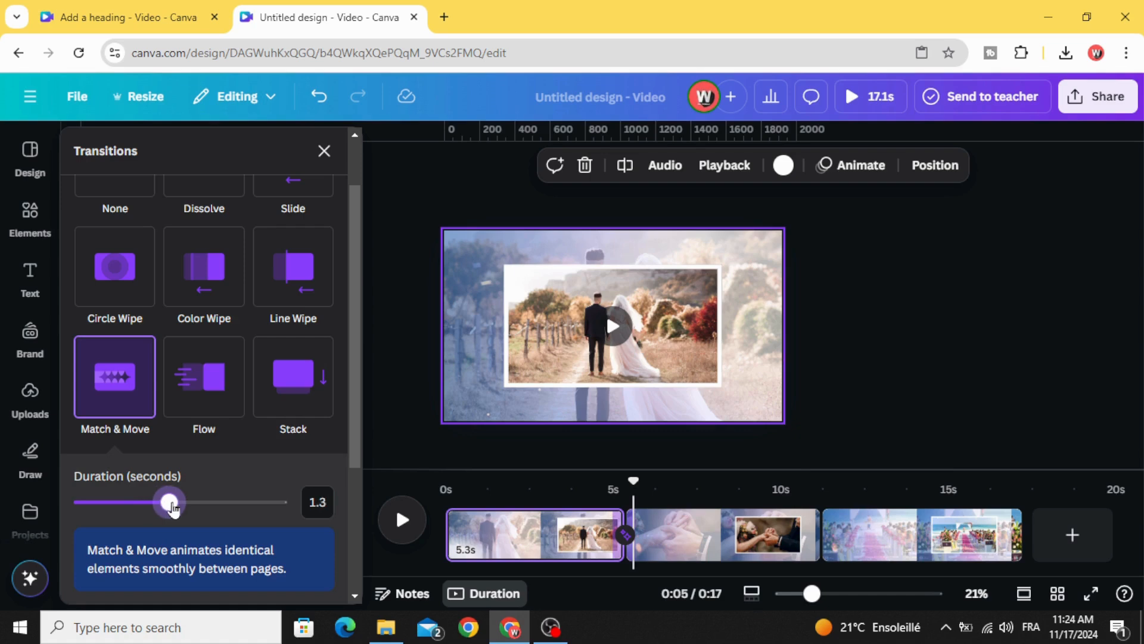
left_click_drag(169, 501, 214, 501)
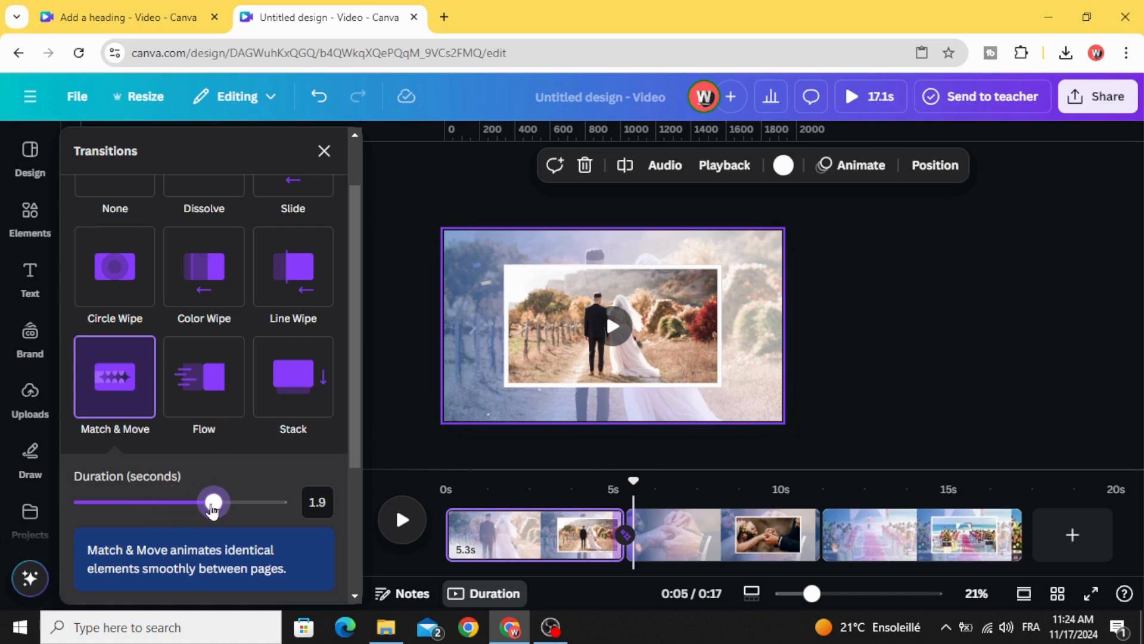
left_click_drag(213, 502, 221, 352)
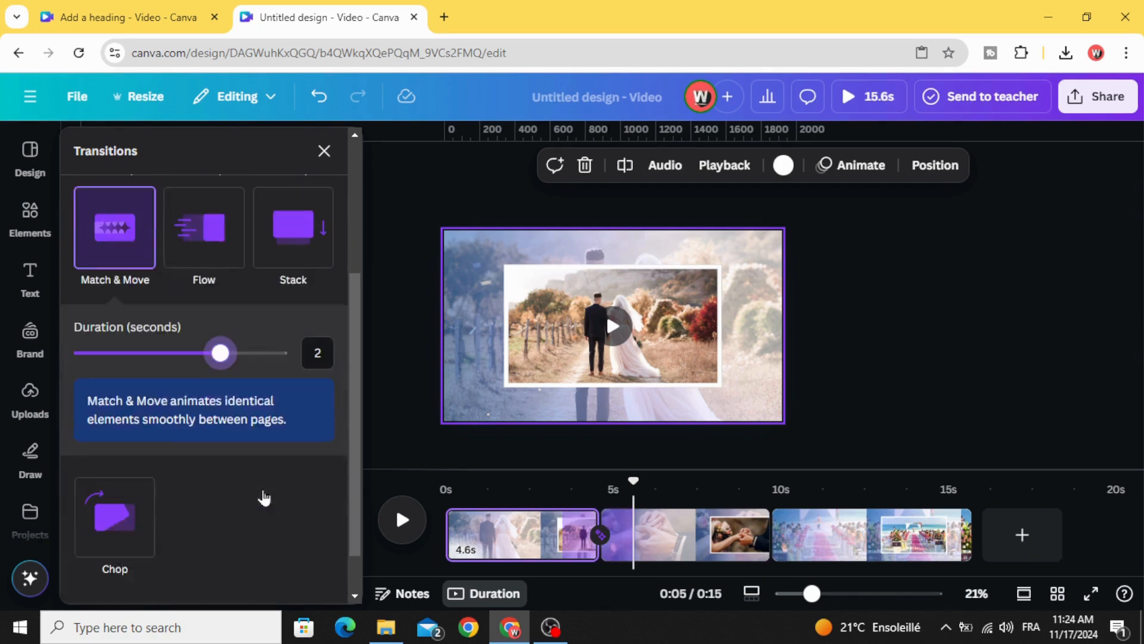
scroll("down", 3)
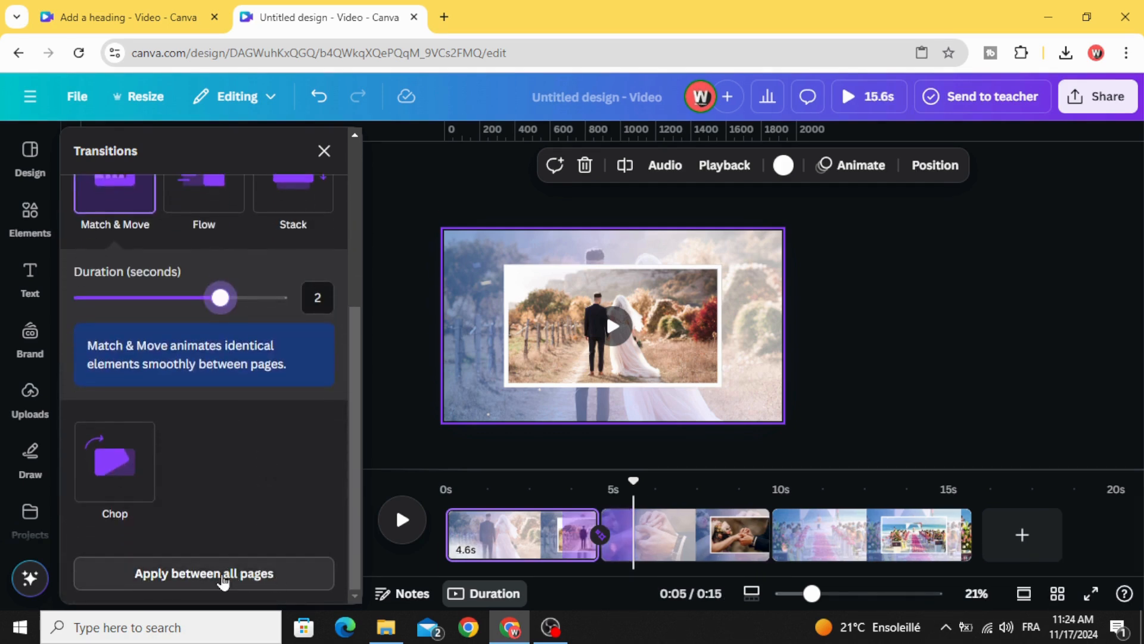
left_click(203, 573)
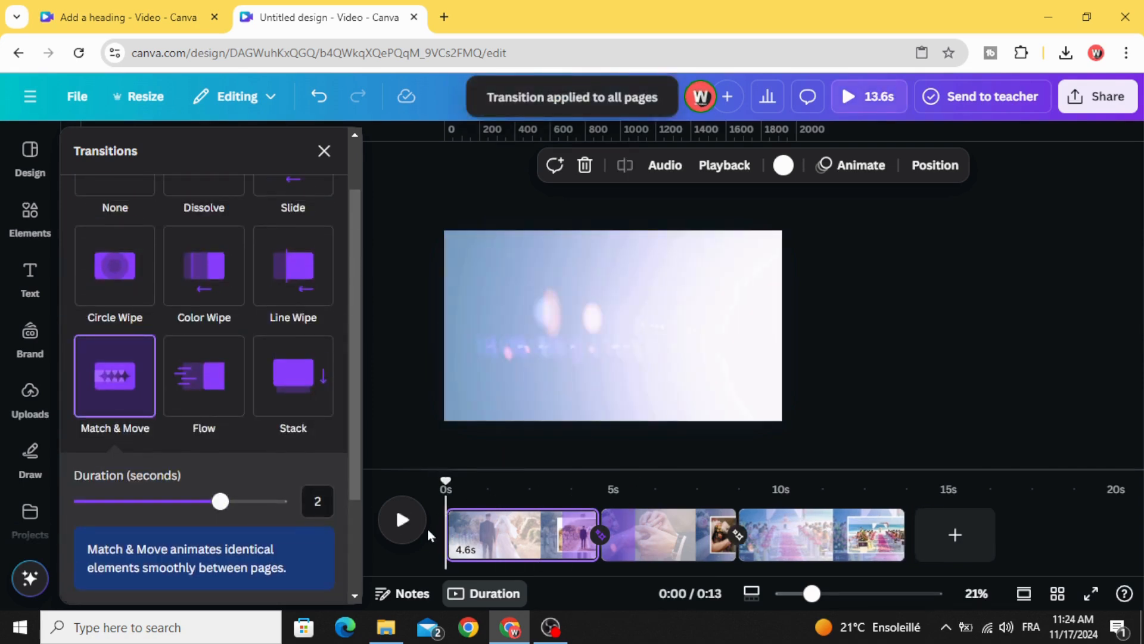
left_click(401, 519)
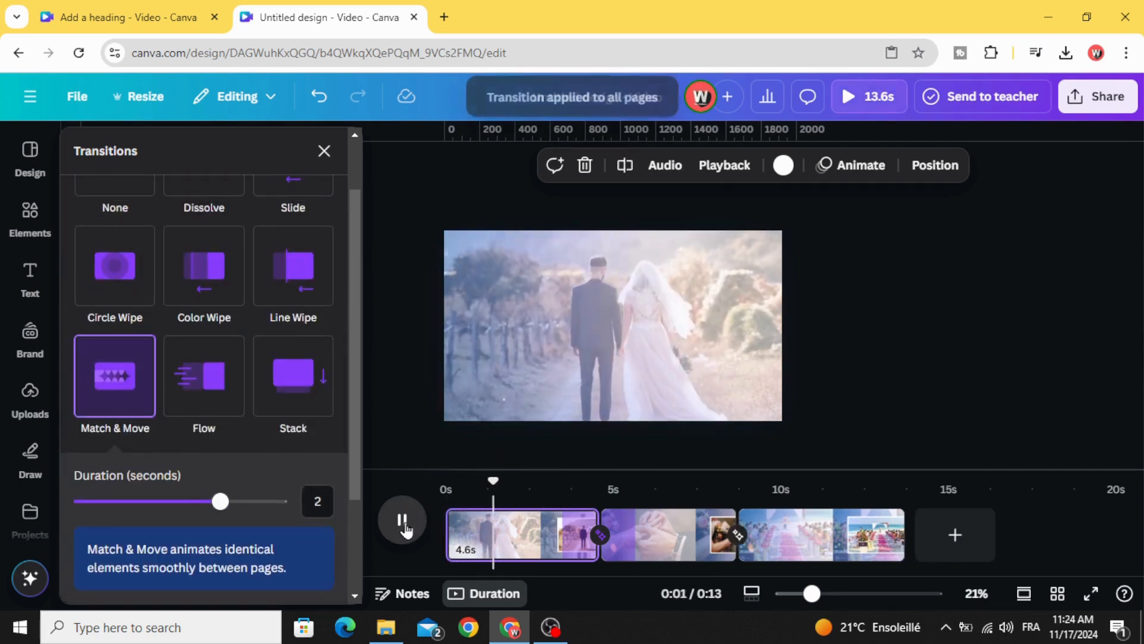